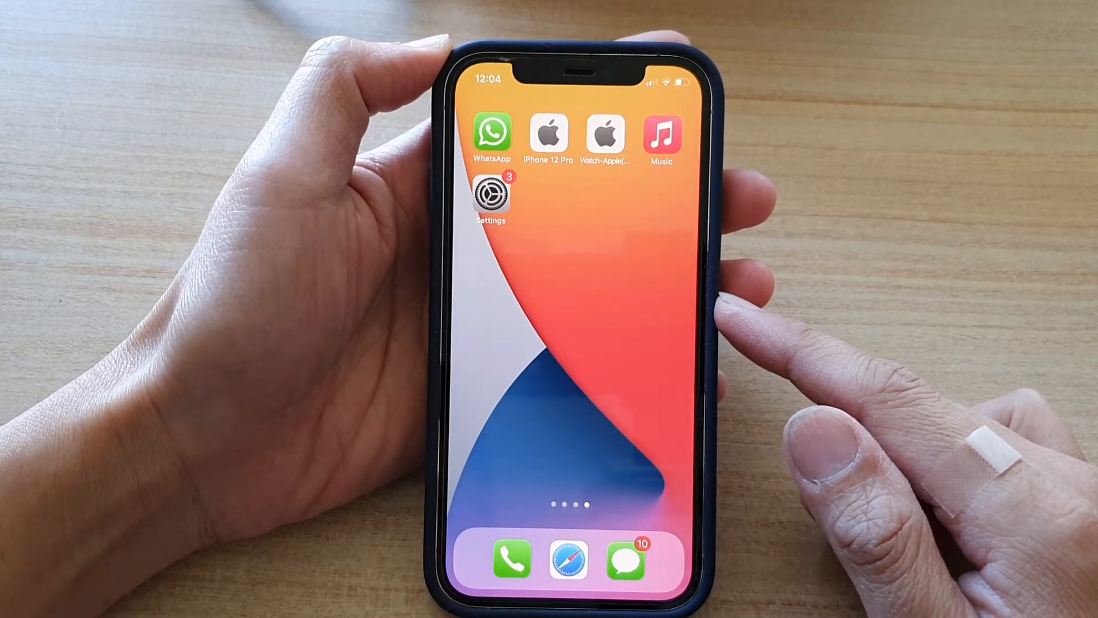
# Open Settings and scroll down toward the Music settings.
pyautogui.click(490, 199)
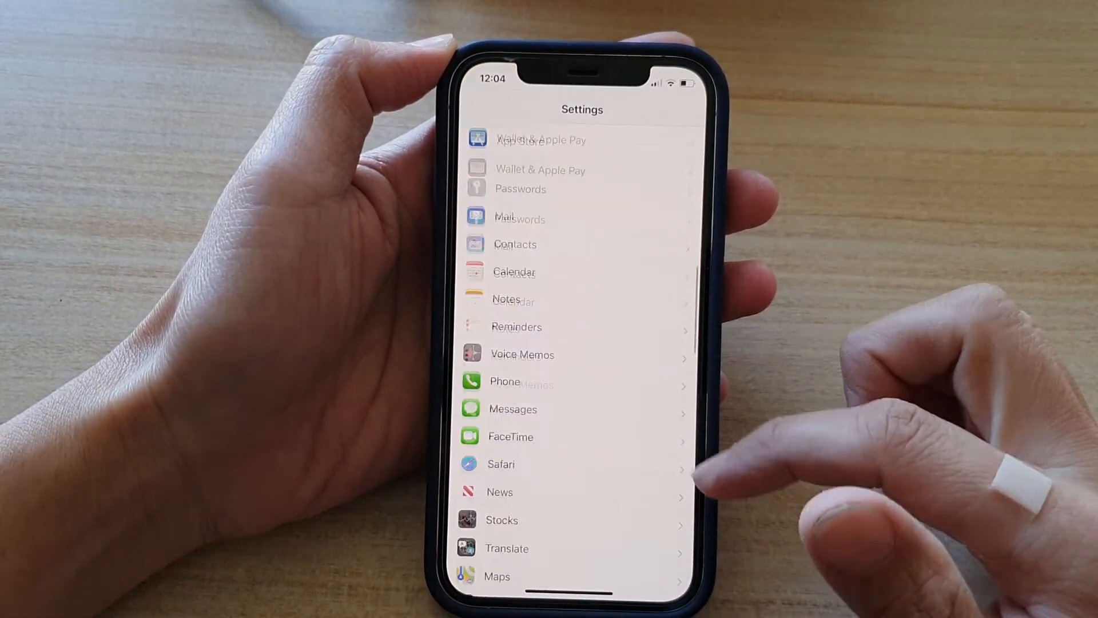
pyautogui.scroll(-3)
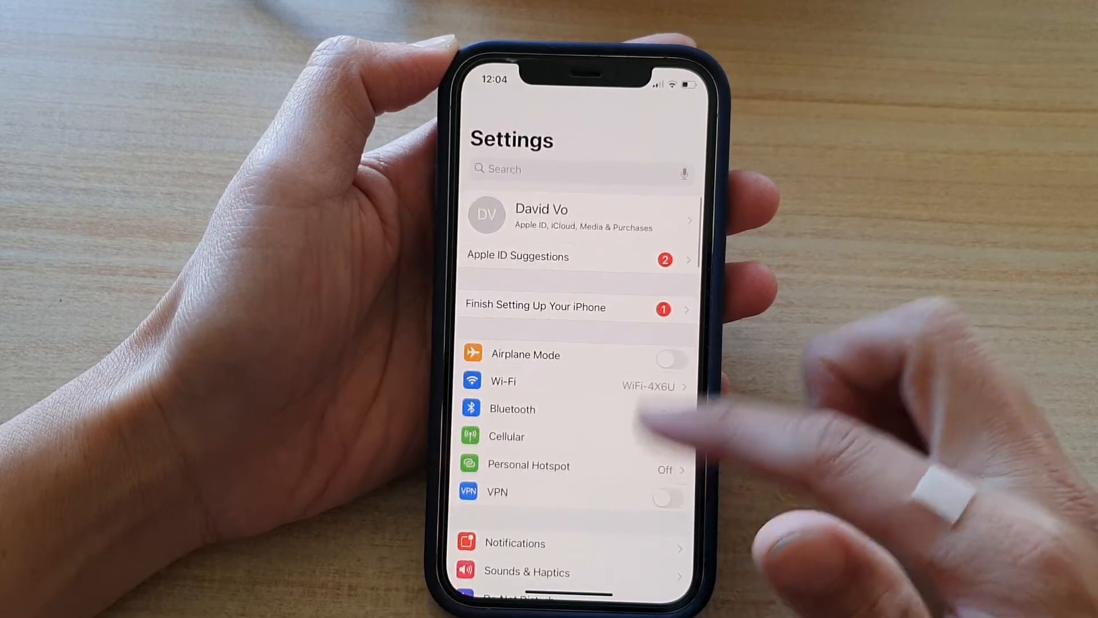
pyautogui.scroll(-3)
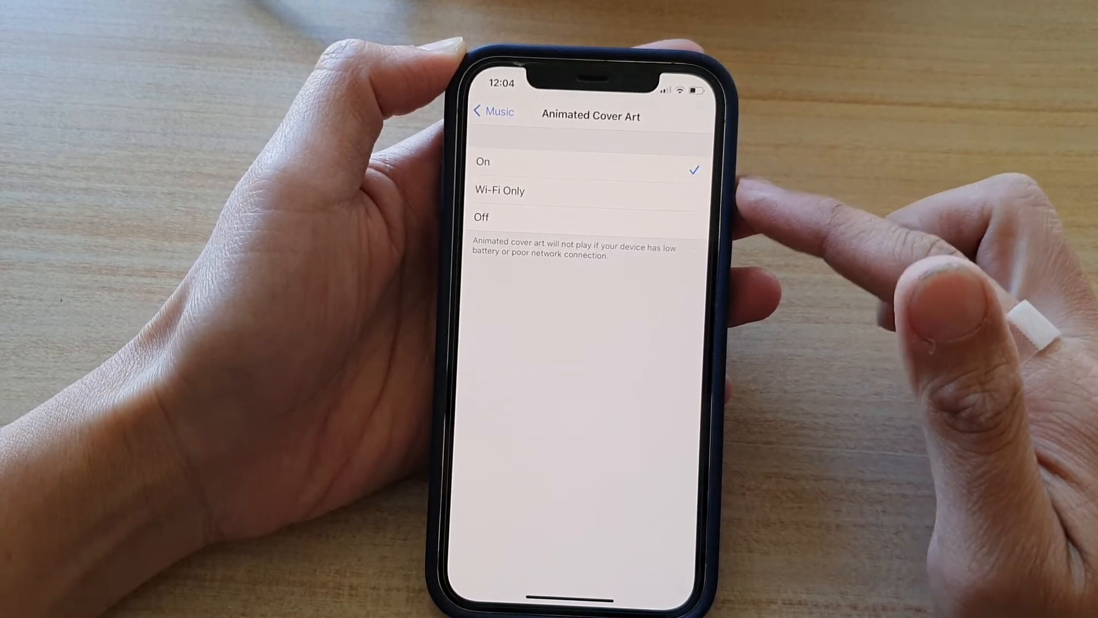
pyautogui.click(481, 217)
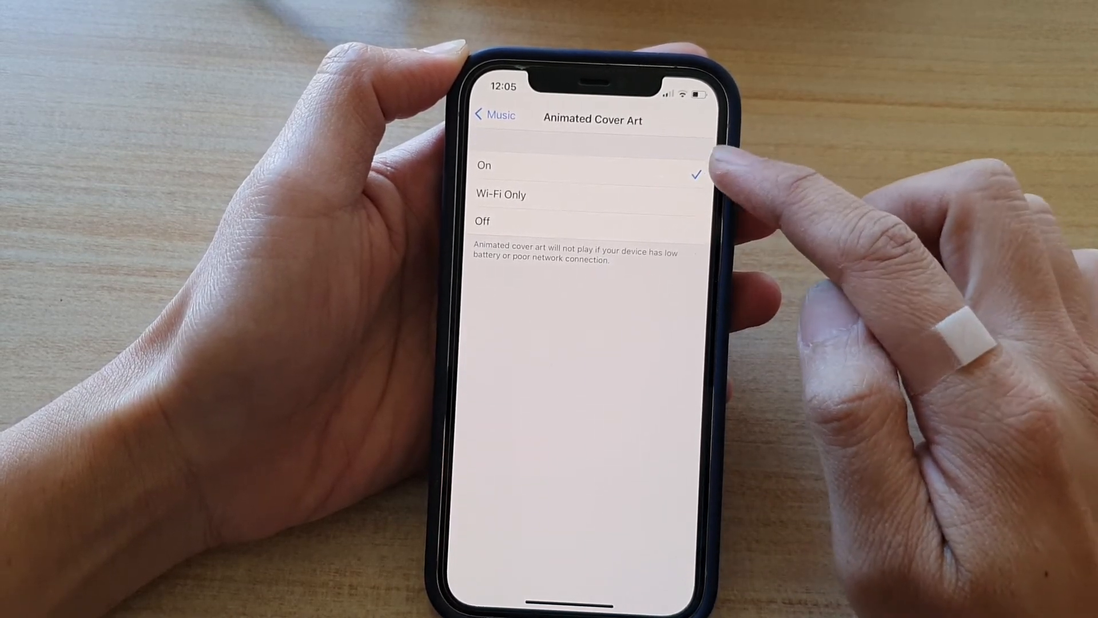
pyautogui.click(499, 196)
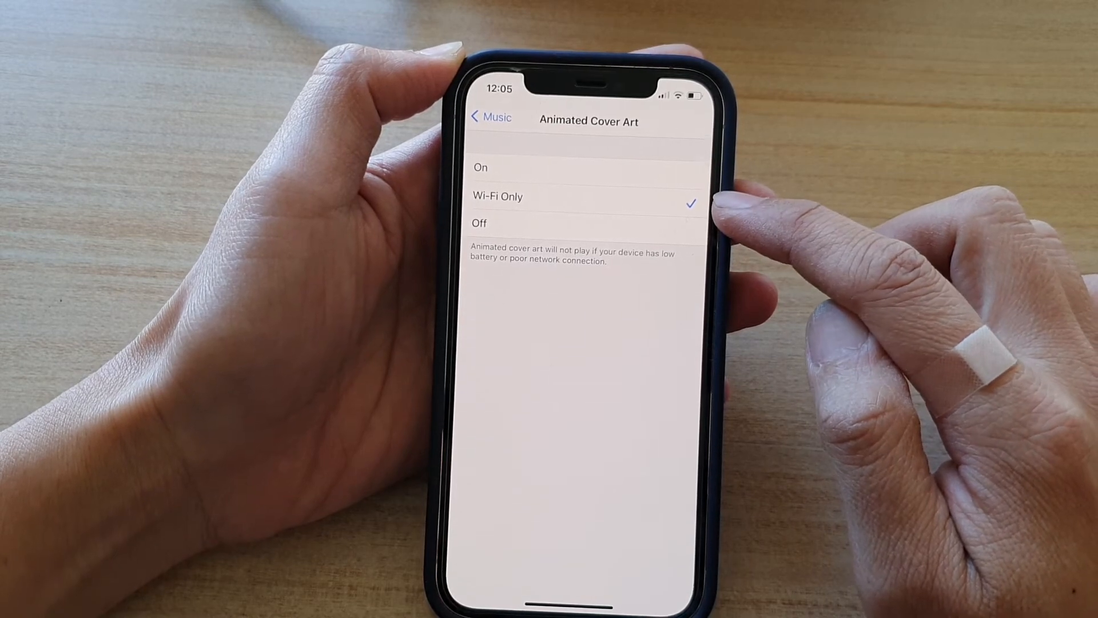
pyautogui.click(480, 168)
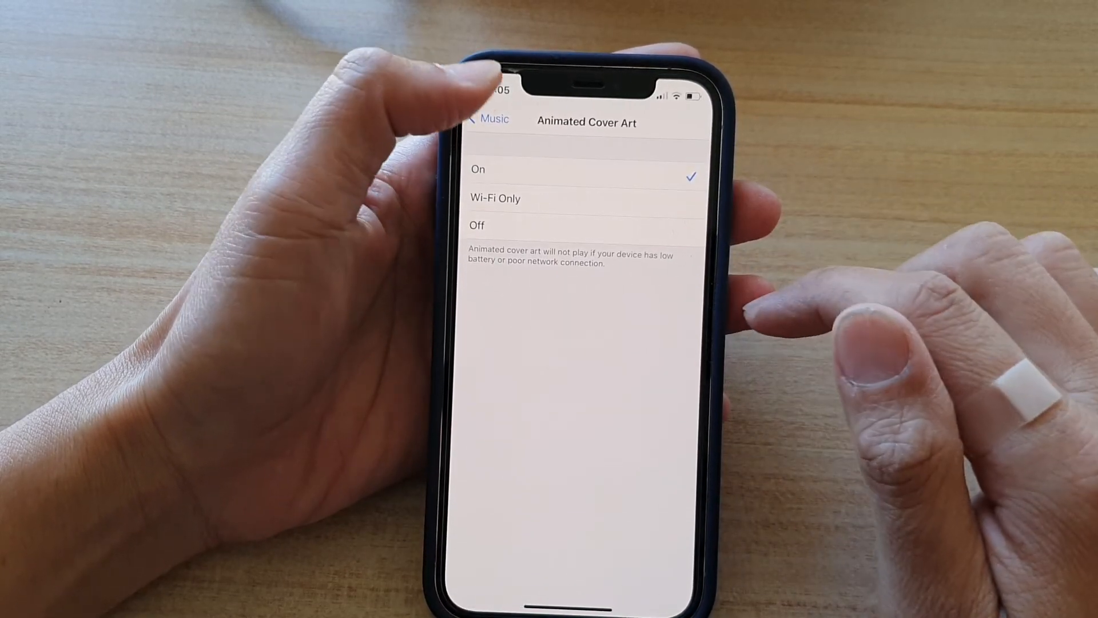
# Go back from Animated Cover Art through Music to the main Settings list.
pyautogui.click(490, 118)
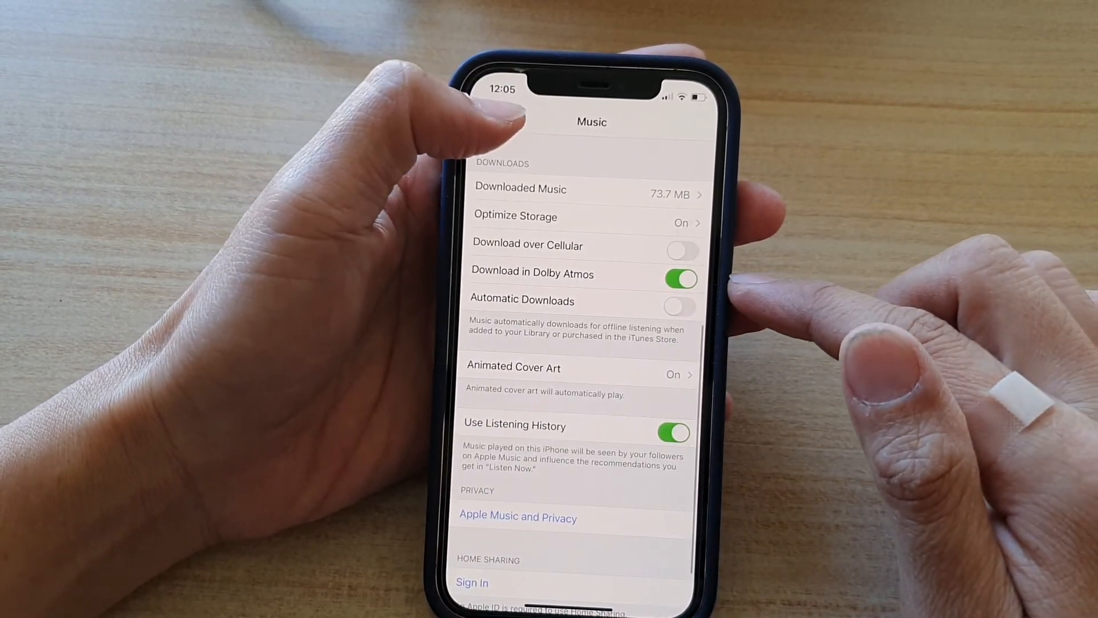
pyautogui.click(477, 112)
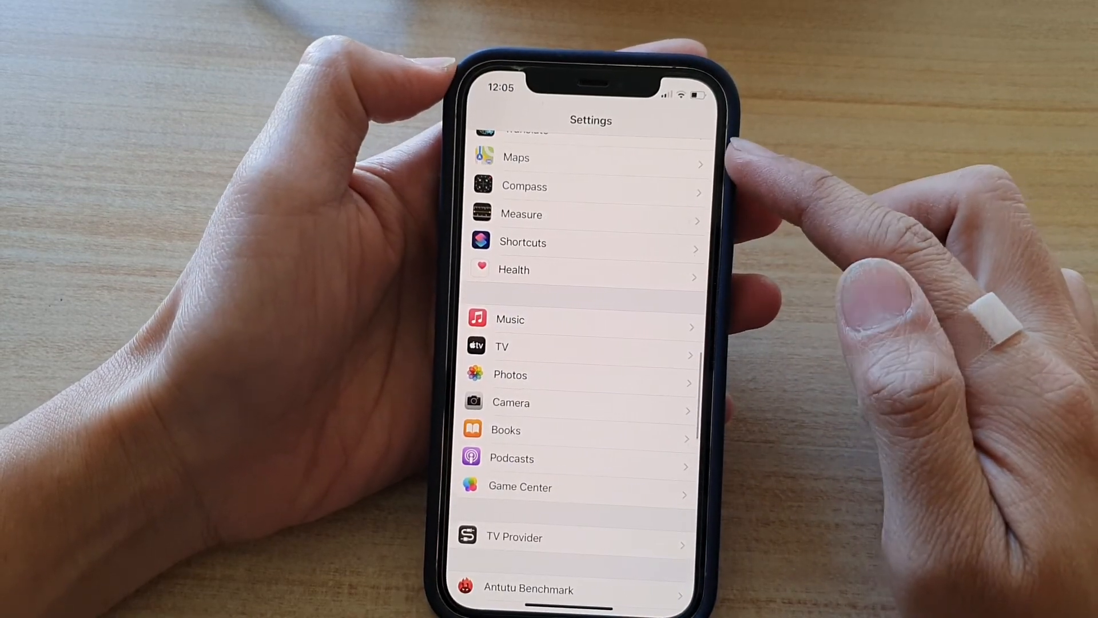